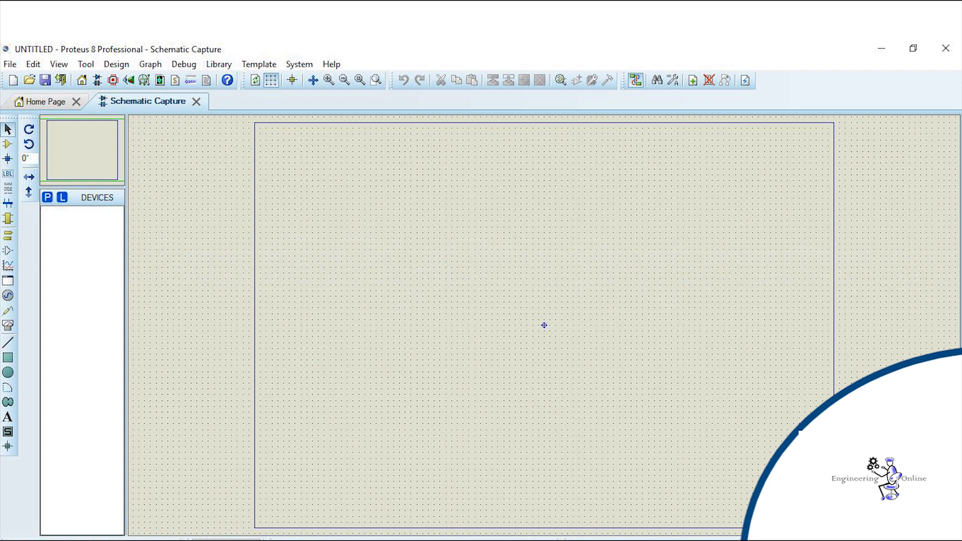
Search Google for 'proteus 8 professional' and reach the Proteus 8.6 Free Download page.
text(Measurements Are Q)
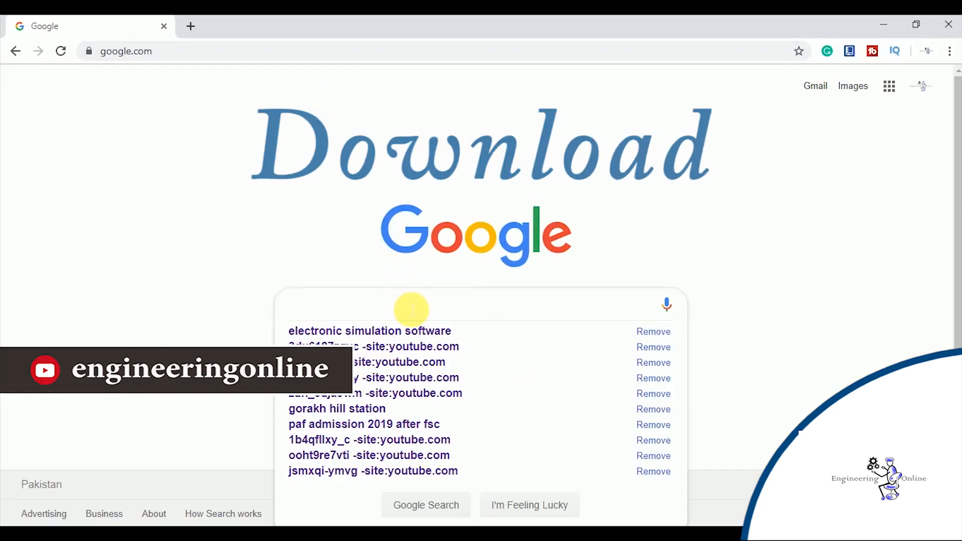
text(proteus 8 professional)
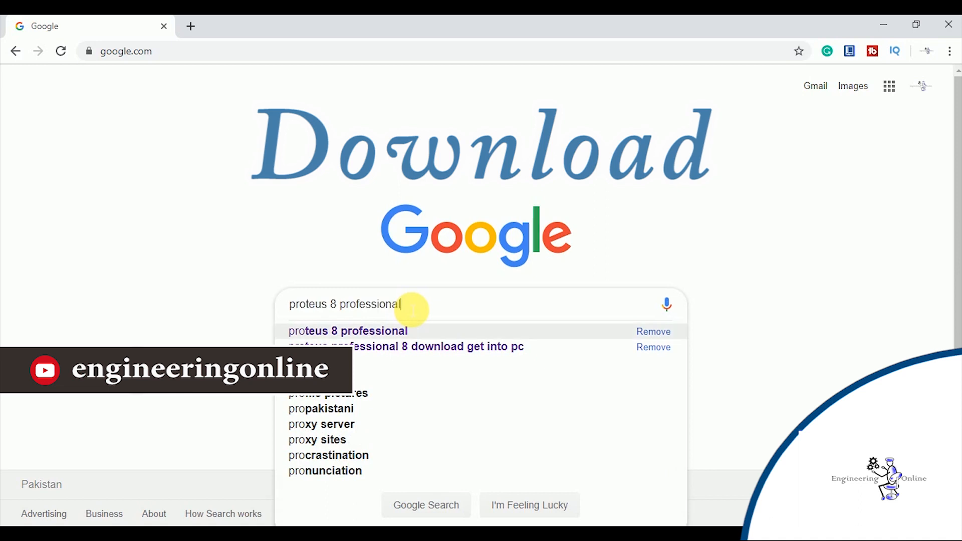
click(405, 347)
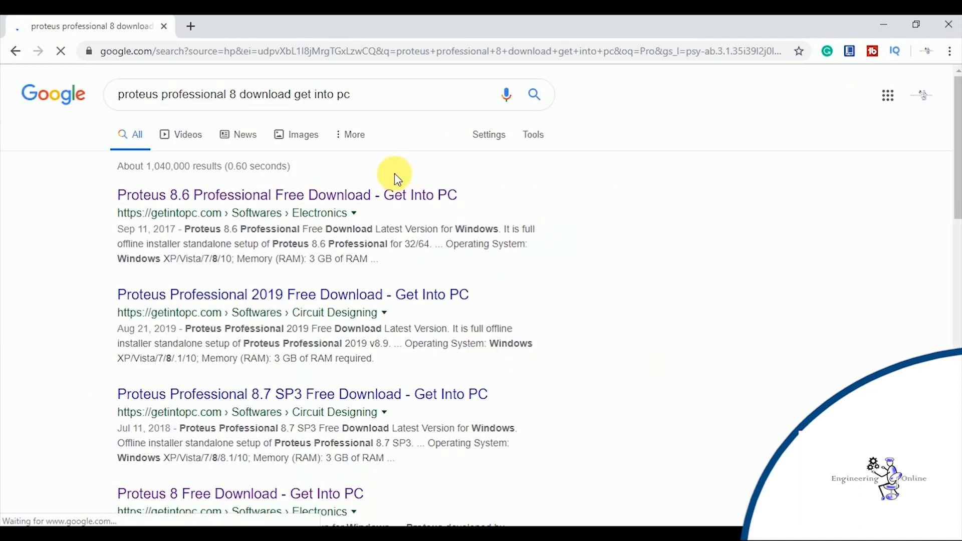
click(287, 194)
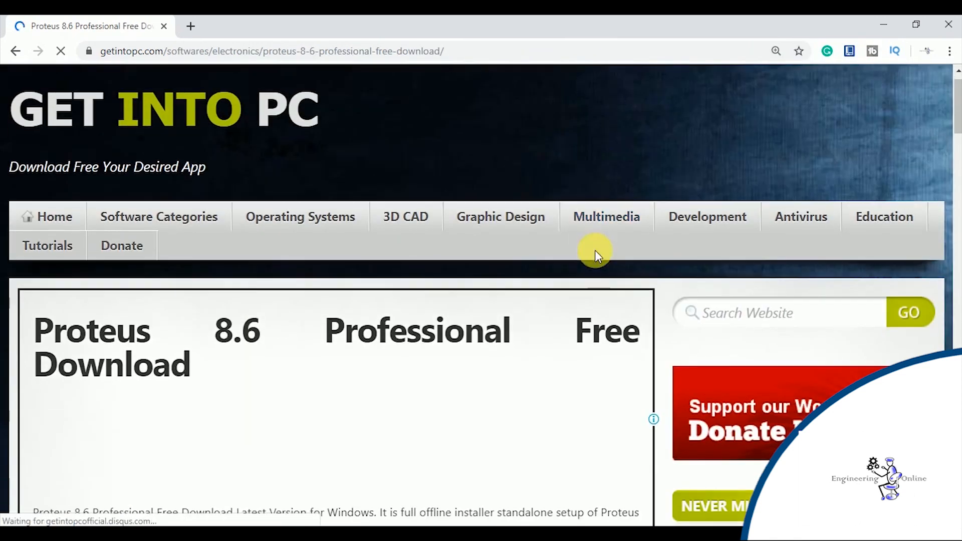
Scroll to the download section and start downloading Proteus 8.6 Professional.
scroll(down, 3)
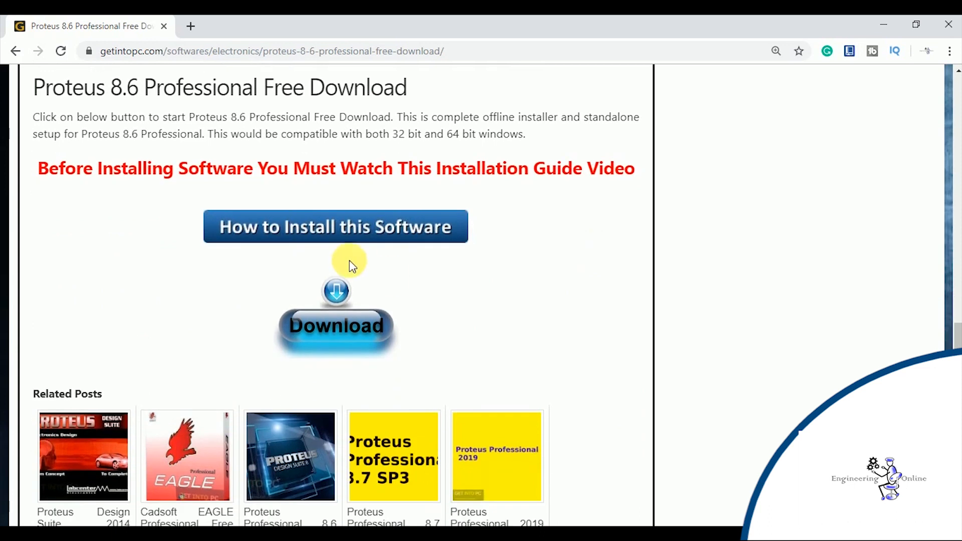
click(335, 325)
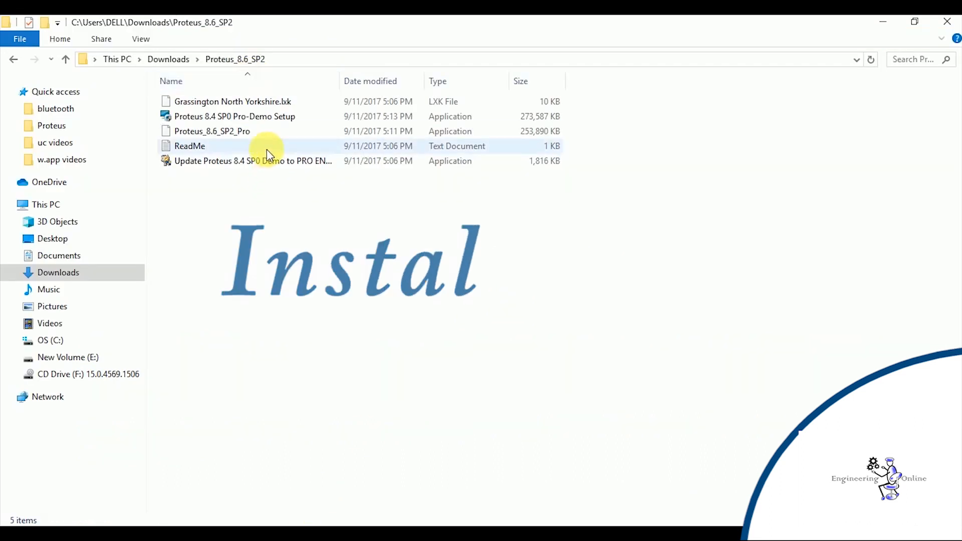
View the ReadMe instructions and launch the Proteus 8.4 SP0 Pro-Demo Setup installer.
double_click(189, 146)
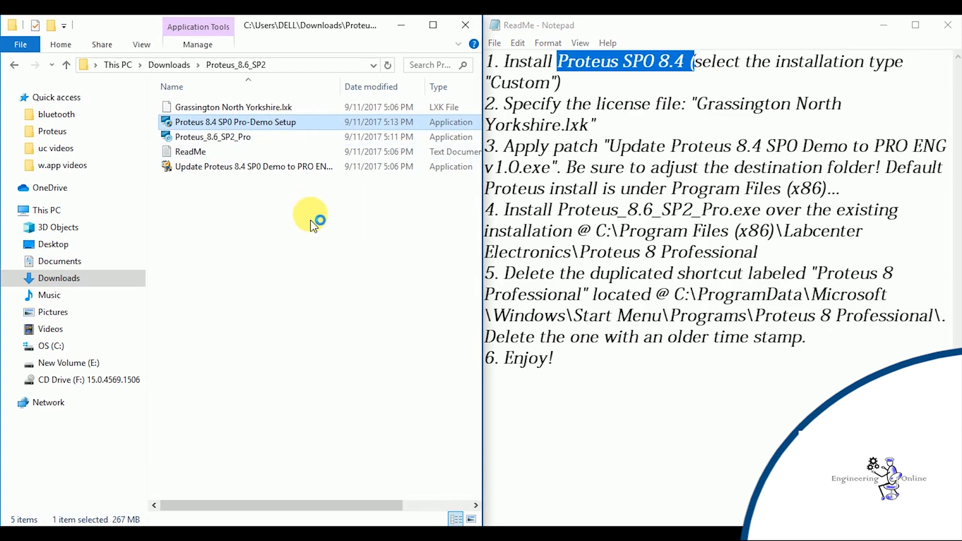
double_click(234, 122)
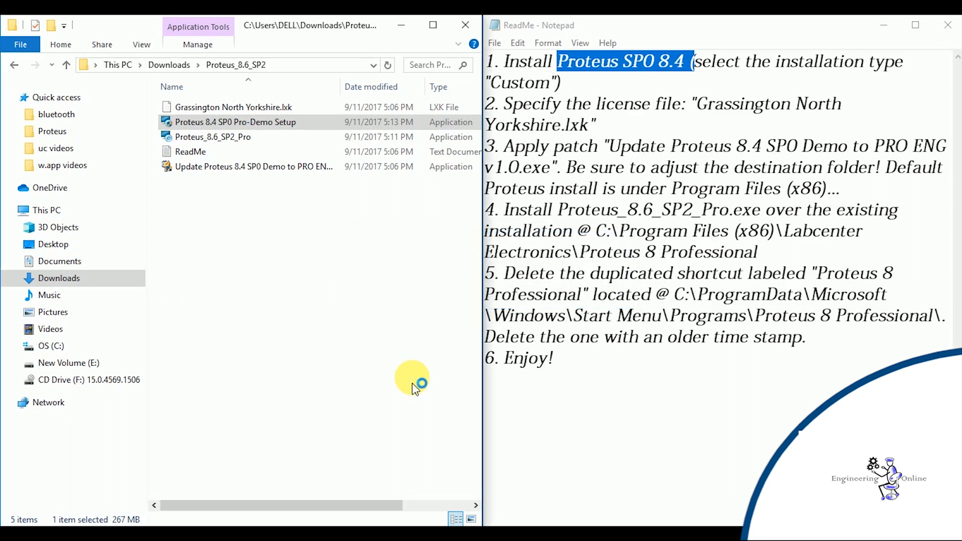
double_click(234, 122)
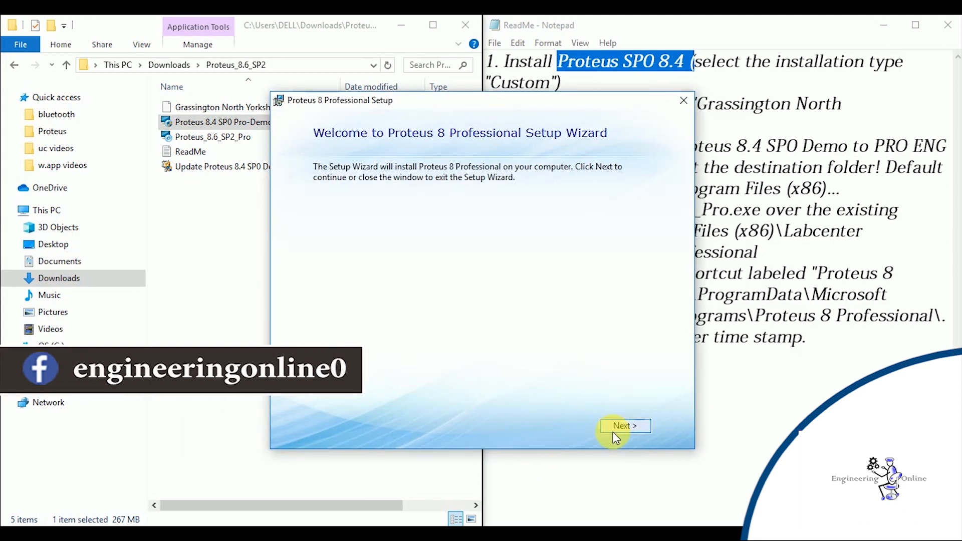
Accept the licence terms and install Proteus with a locally installed licence key, skipping legacy settings.
click(625, 426)
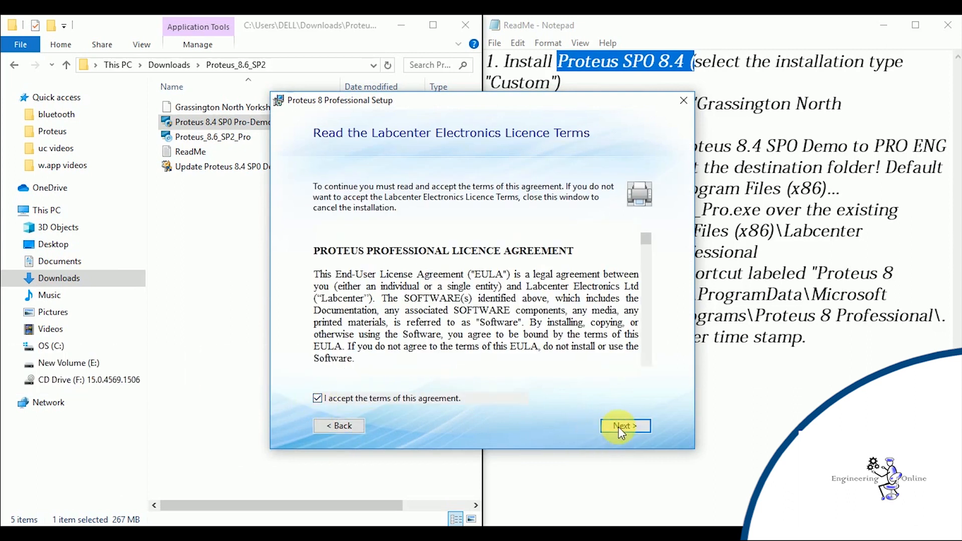
click(625, 426)
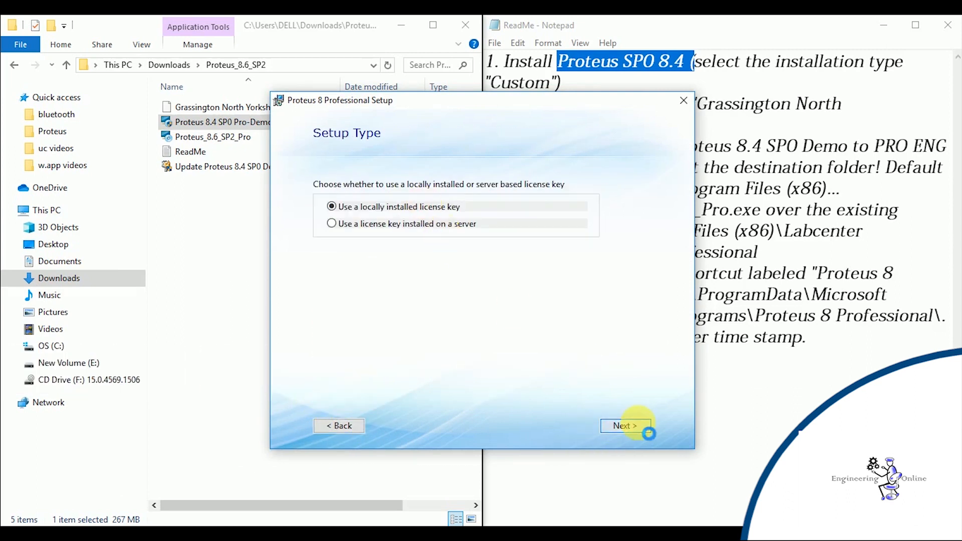
click(624, 426)
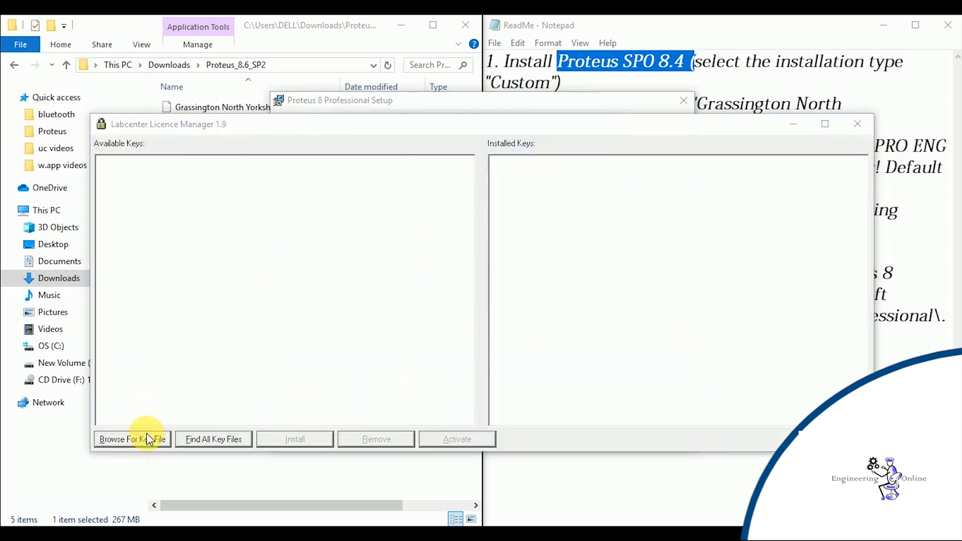
mouse_move(321, 185)
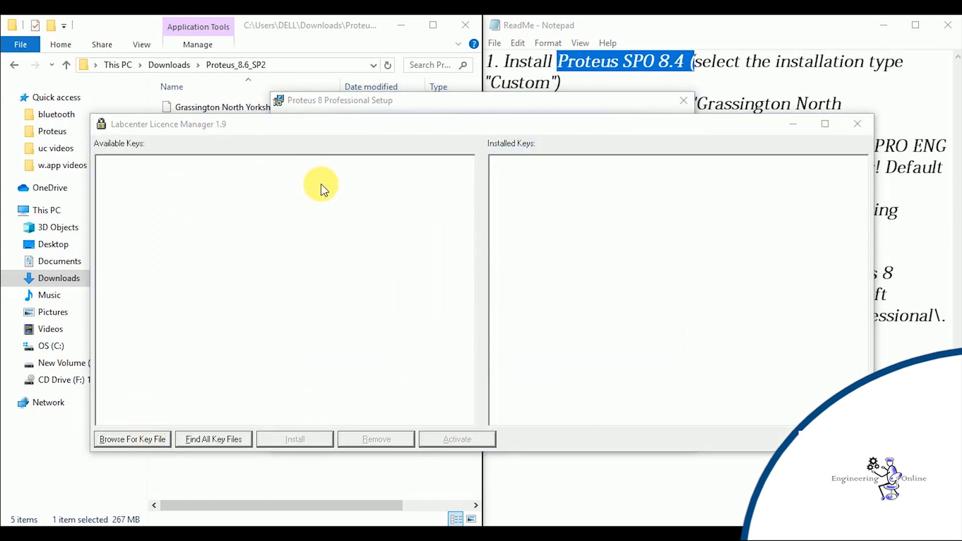
click(132, 439)
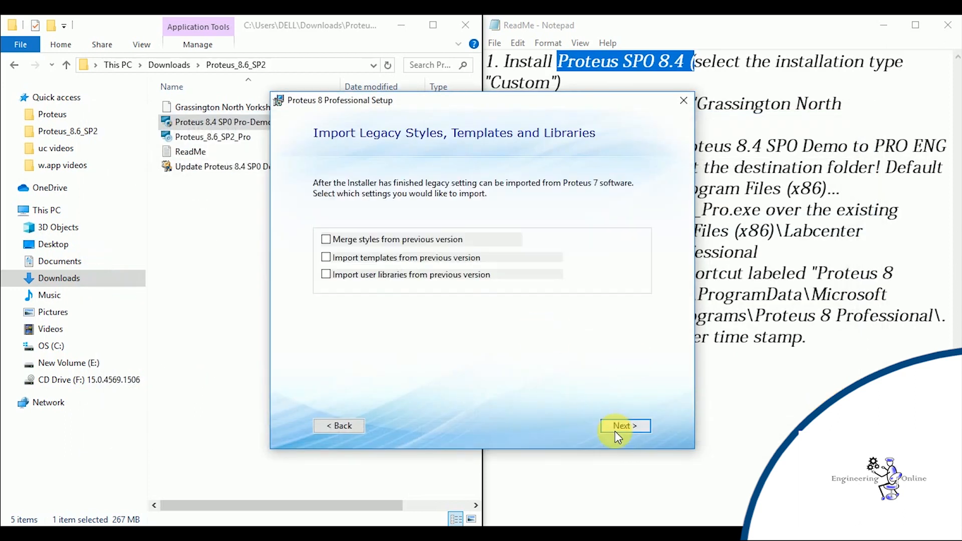
click(624, 425)
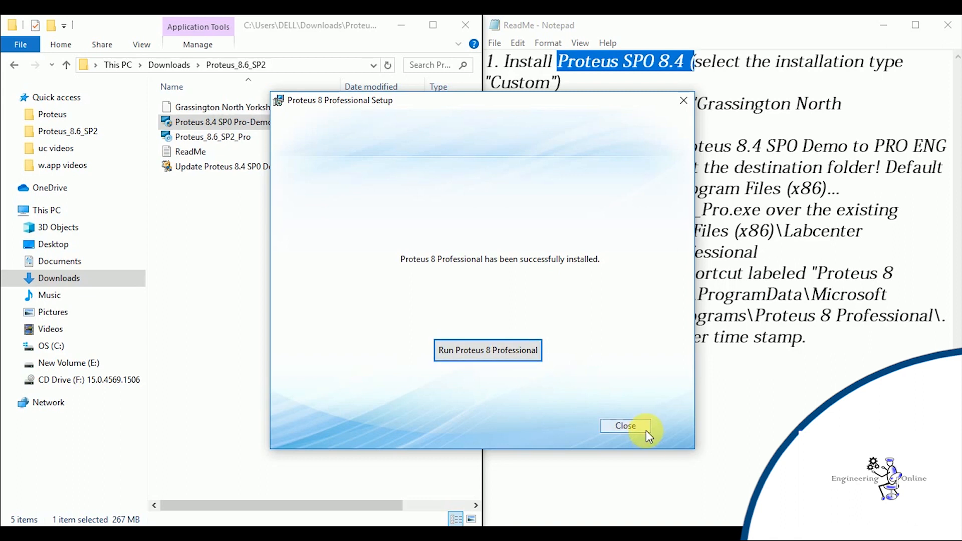
Close the setup wizard and launch the Proteus 8.4 SP0 update patch.
click(624, 426)
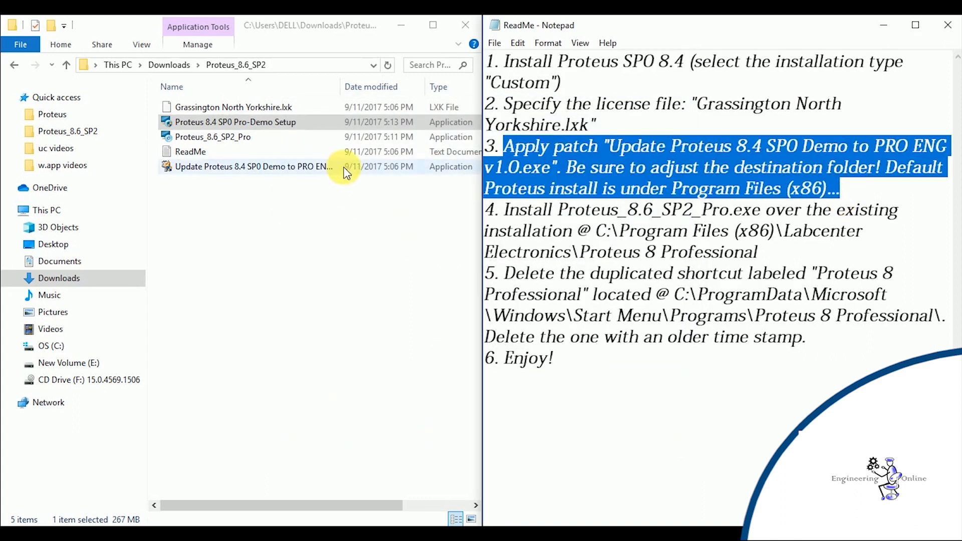
click(251, 166)
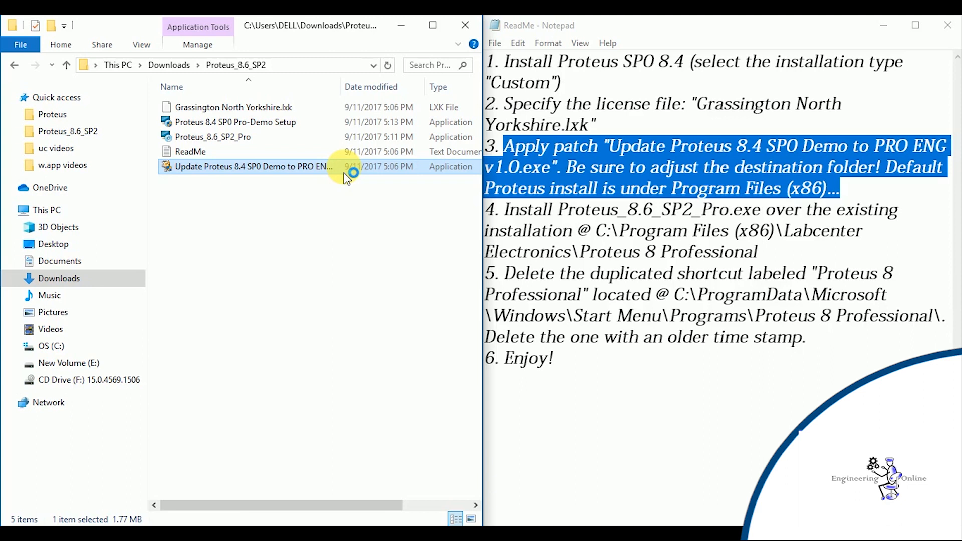
double_click(251, 166)
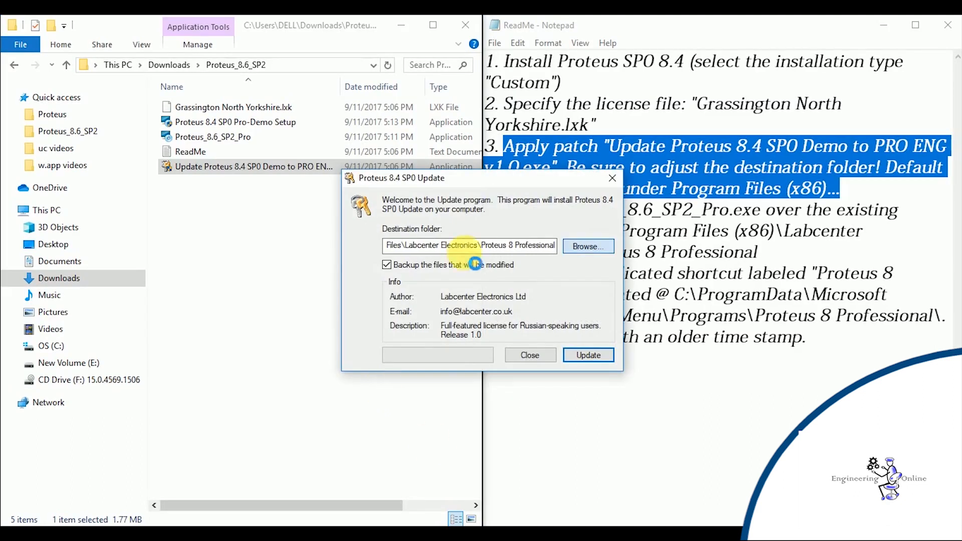
Point the patch at Program Files (x86)\Labcenter Electronics\Proteus 8 Professional.
click(587, 247)
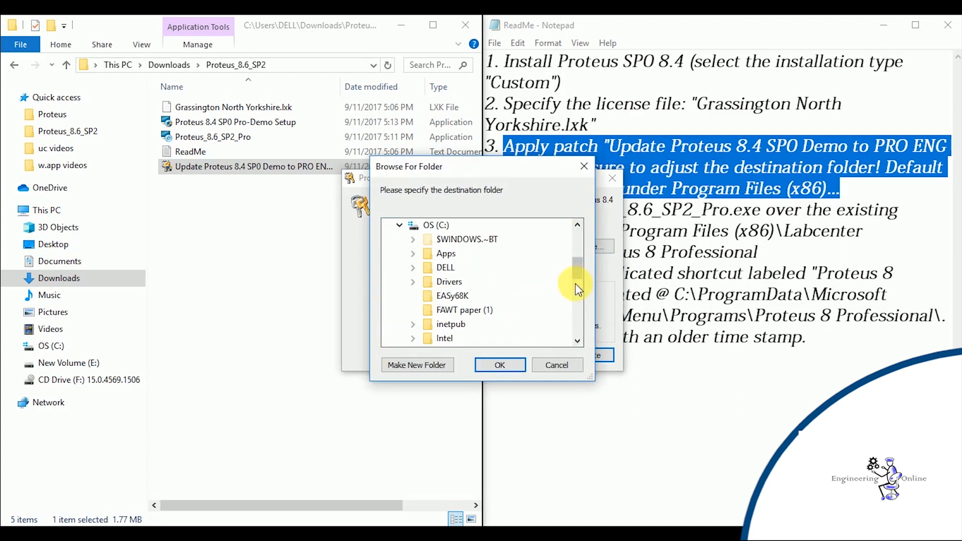
scroll(down, 3)
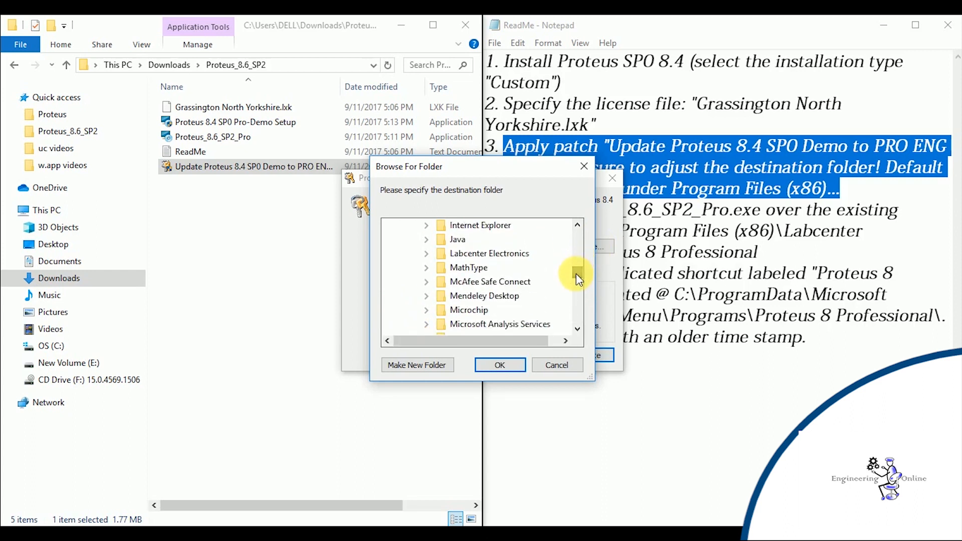
click(426, 253)
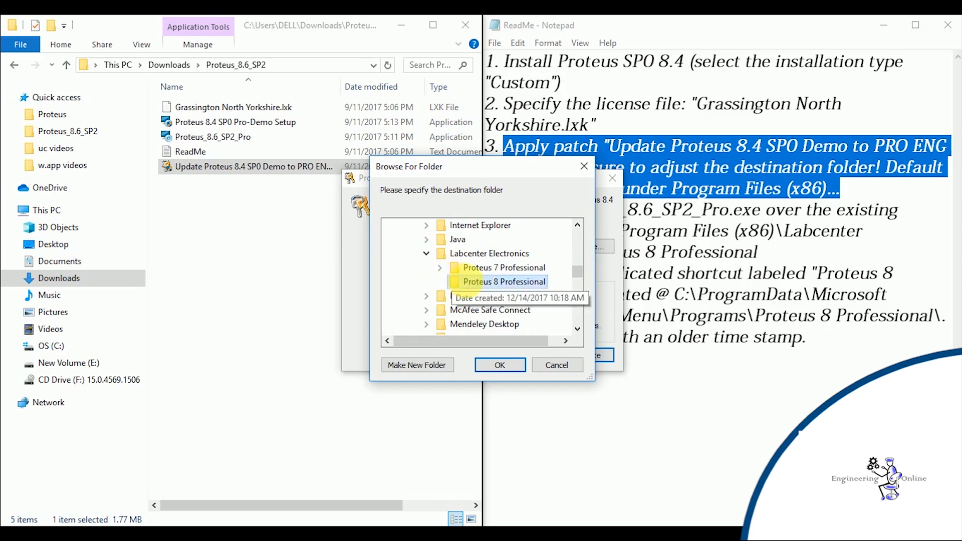
click(499, 364)
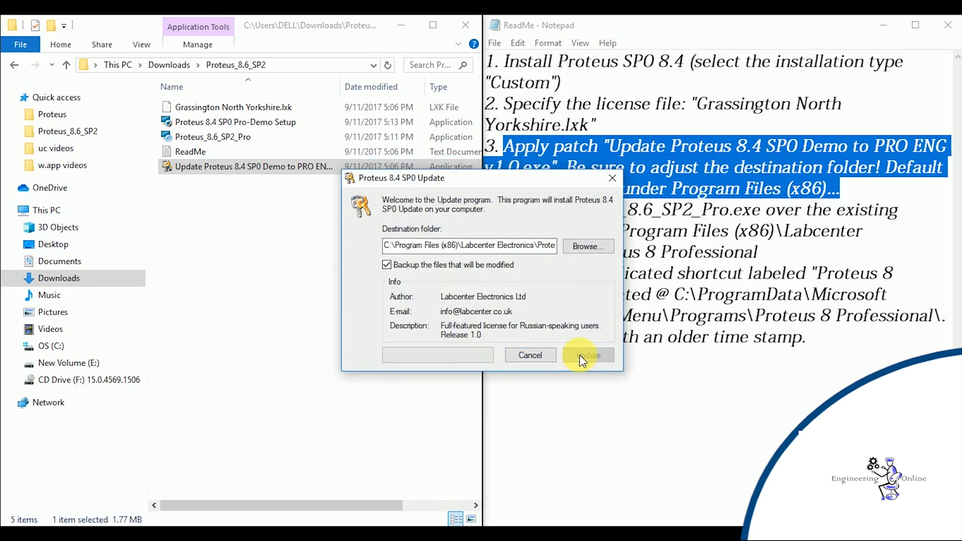
Apply the update, dismiss the success message and close the update program.
click(587, 355)
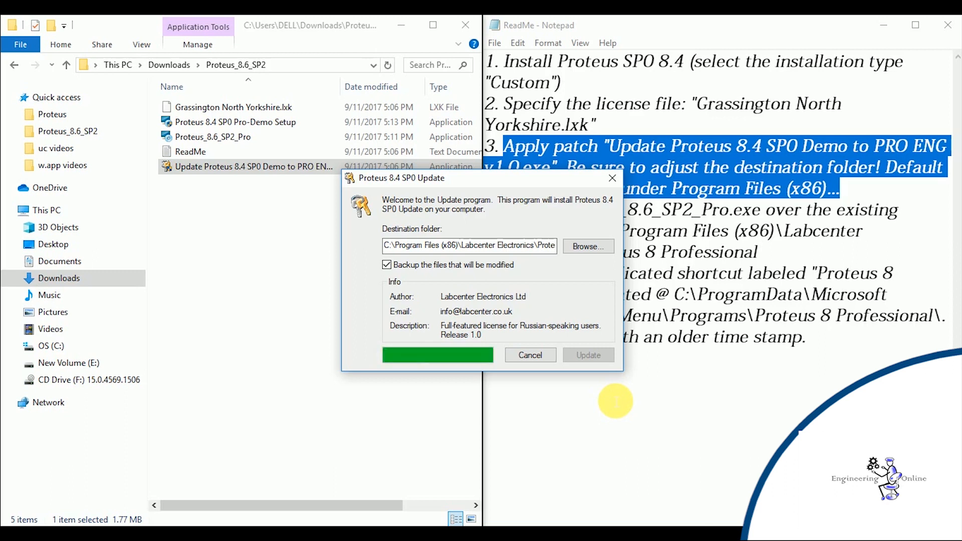
click(586, 355)
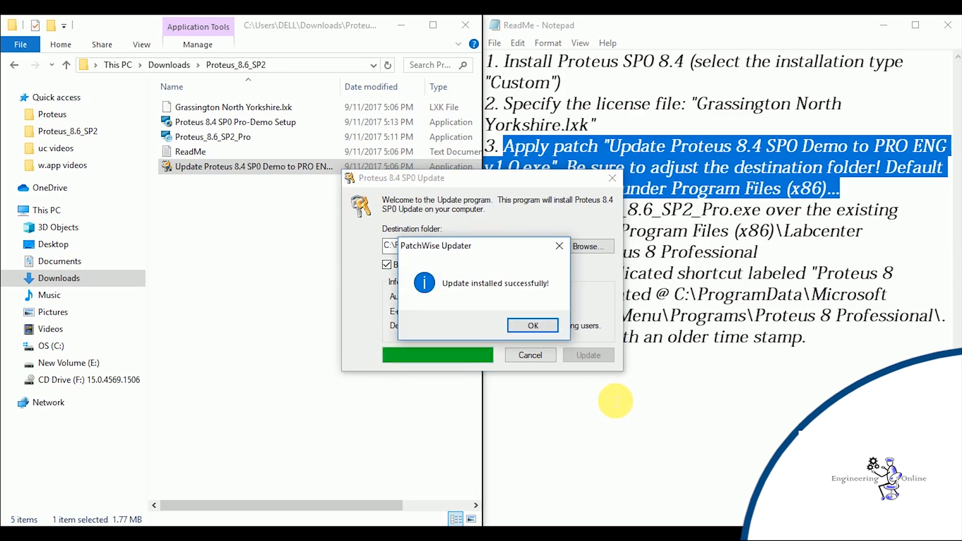
click(531, 325)
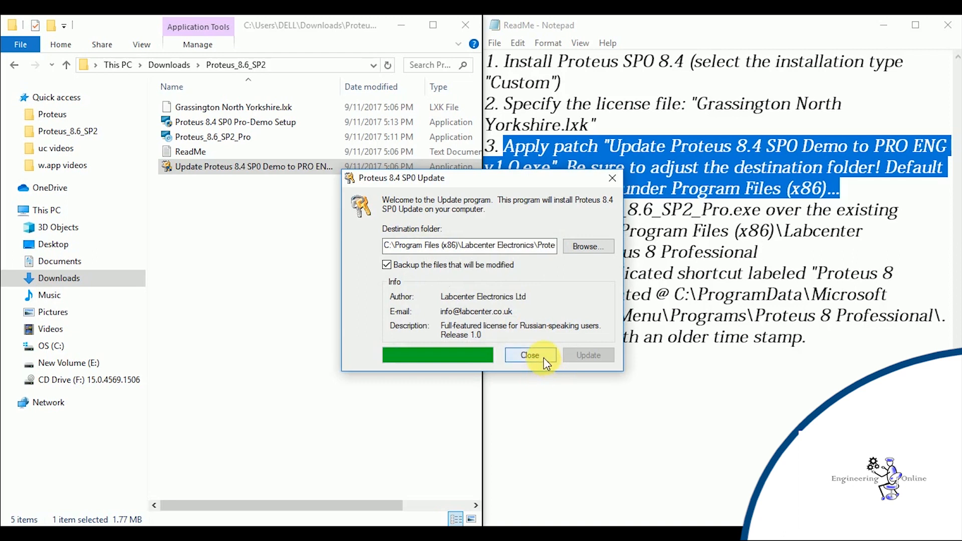
click(530, 354)
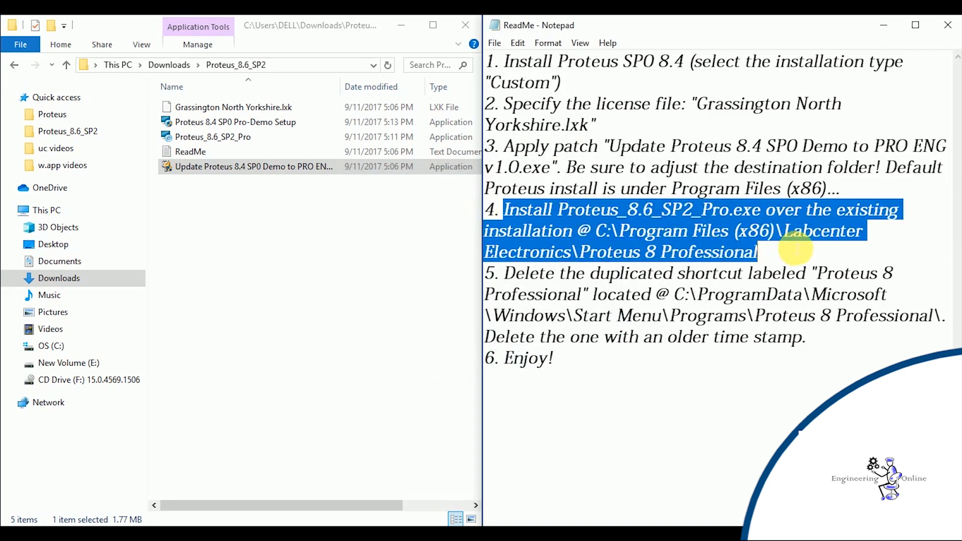
Run the Proteus_8_6_SP2_Pro installer, keeping the Proteus 8 Professional Start Menu folder.
click(212, 137)
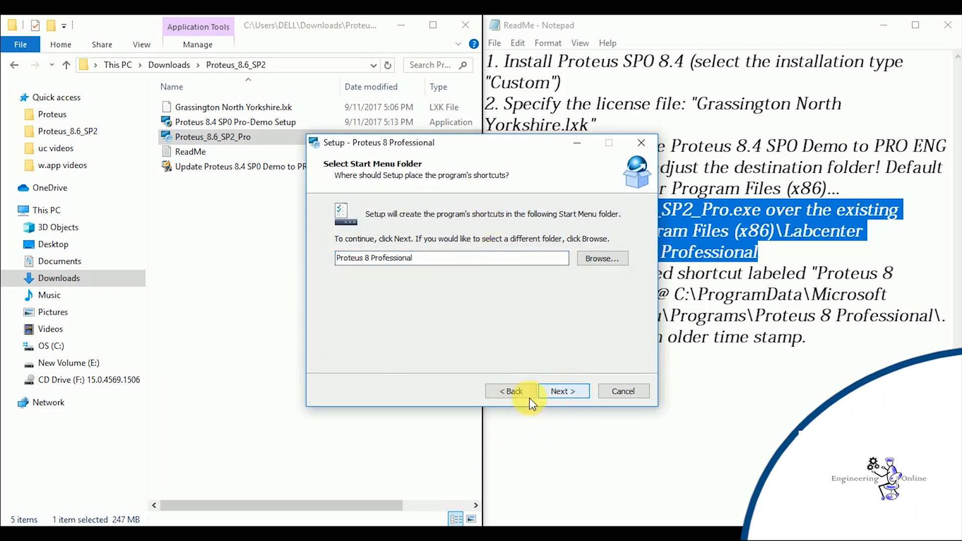
click(562, 391)
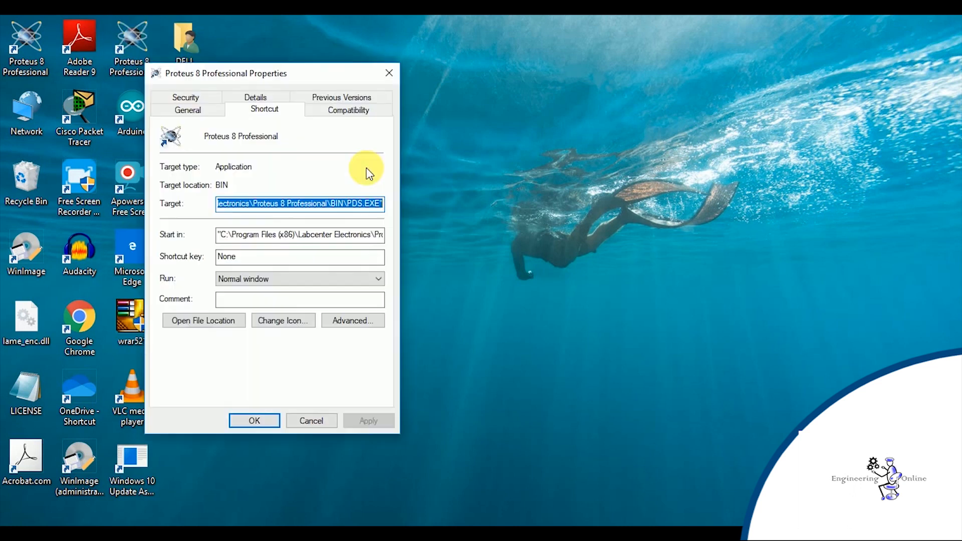
Close the shortcut properties and launch Proteus 8 Professional from the desktop shortcut.
click(188, 109)
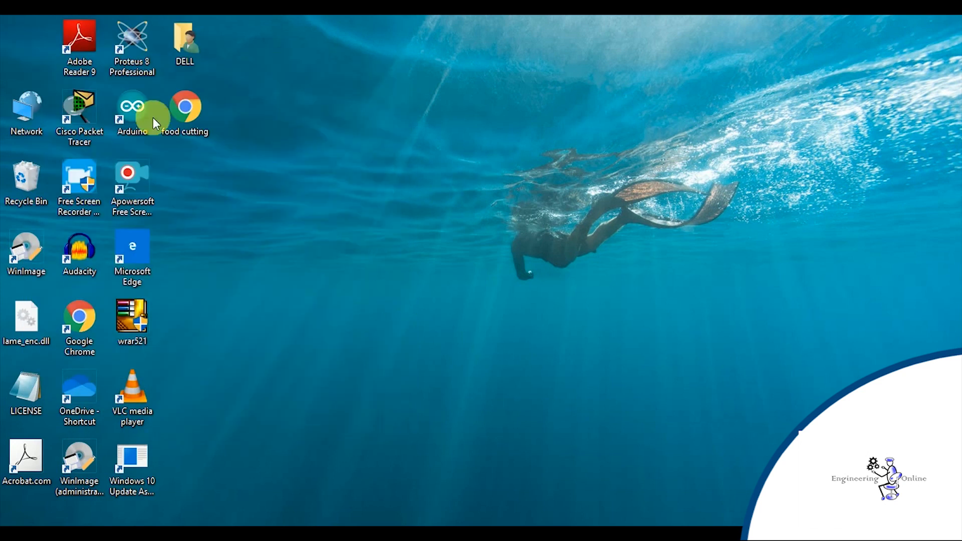
double_click(131, 41)
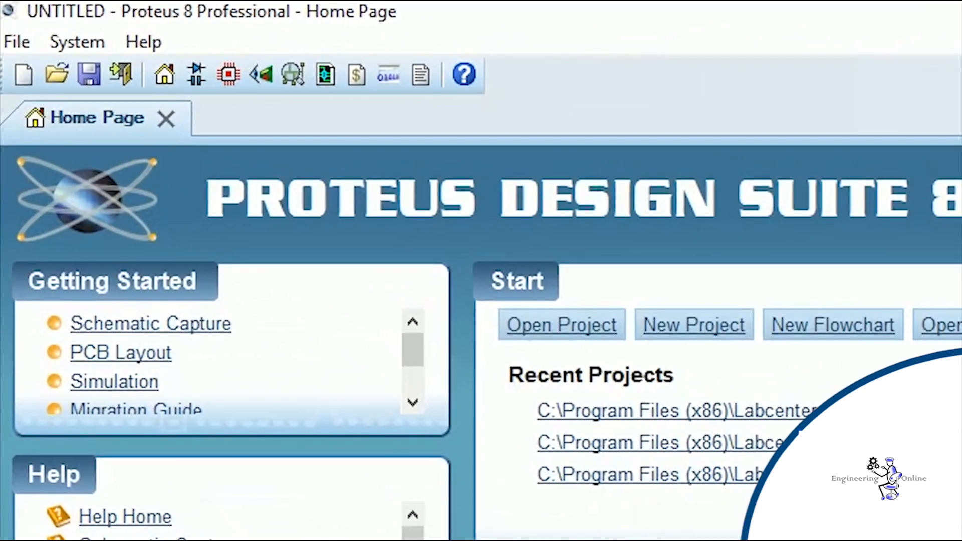
click(23, 75)
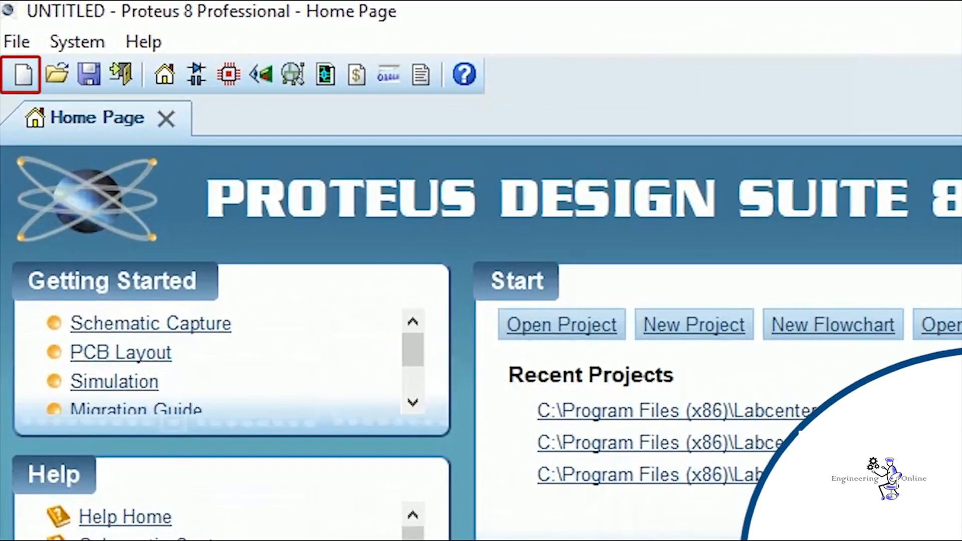
mouse_move(56, 74)
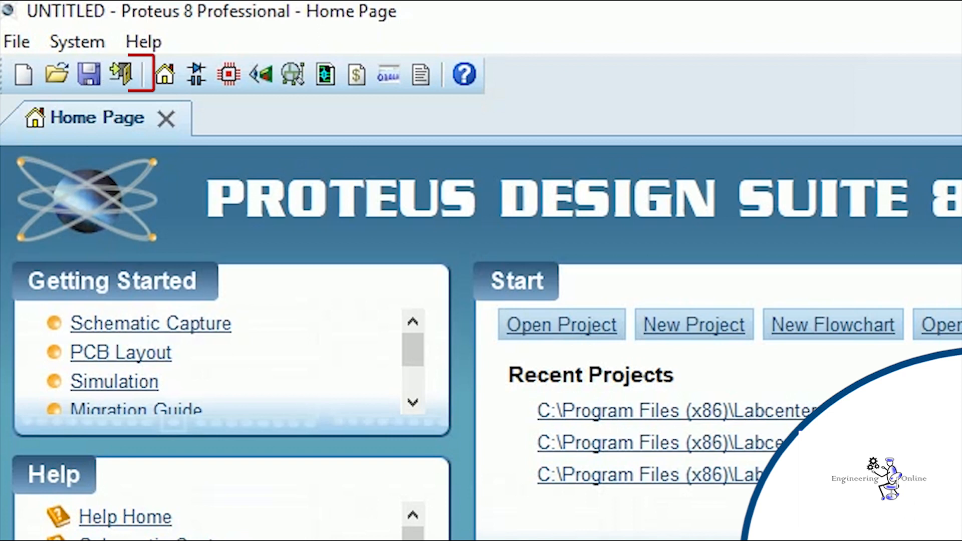
click(163, 75)
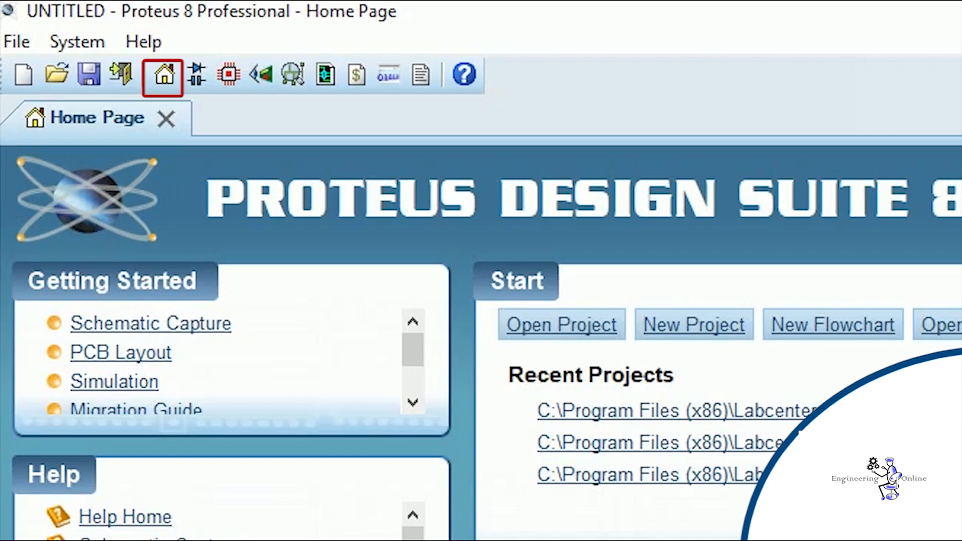
click(200, 75)
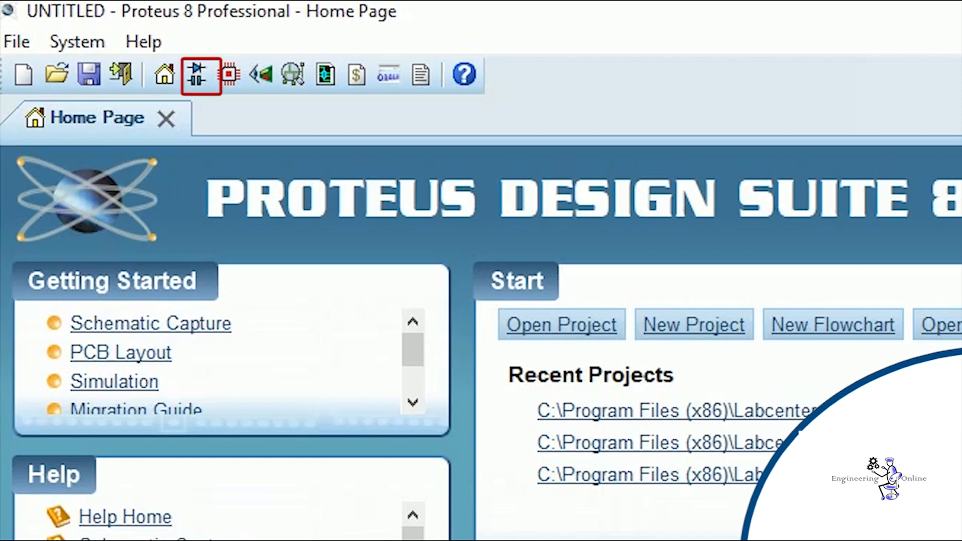
click(231, 75)
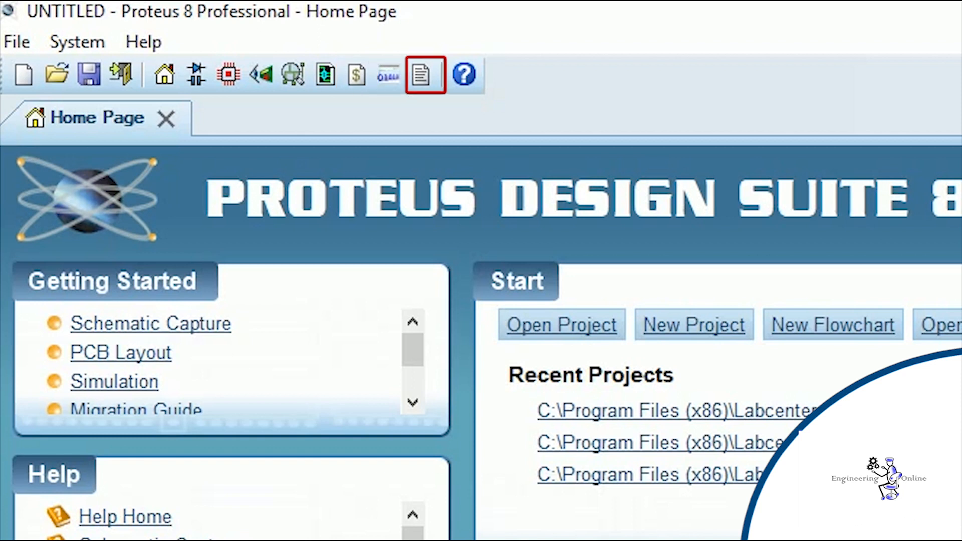
mouse_move(464, 75)
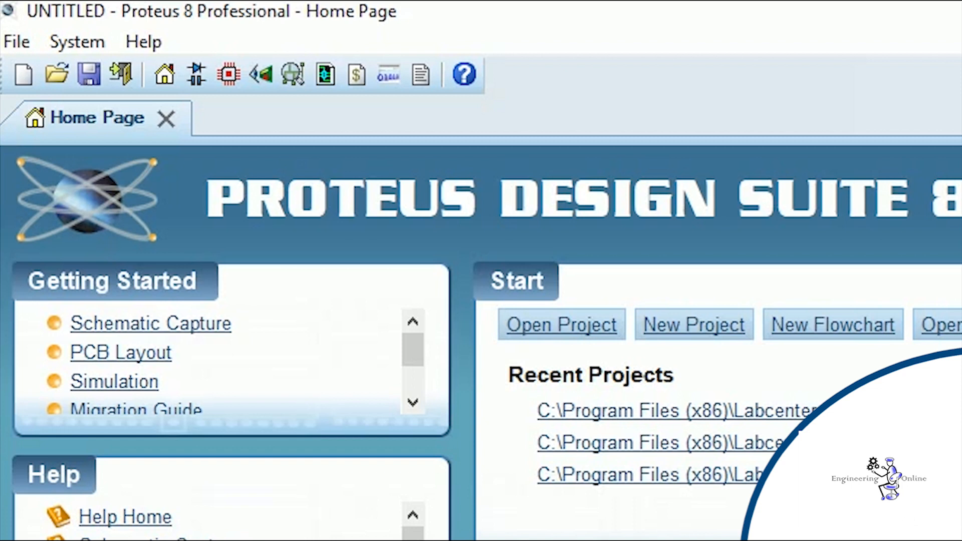
Start a new Schematic Capture tab with an empty drawing sheet.
click(149, 323)
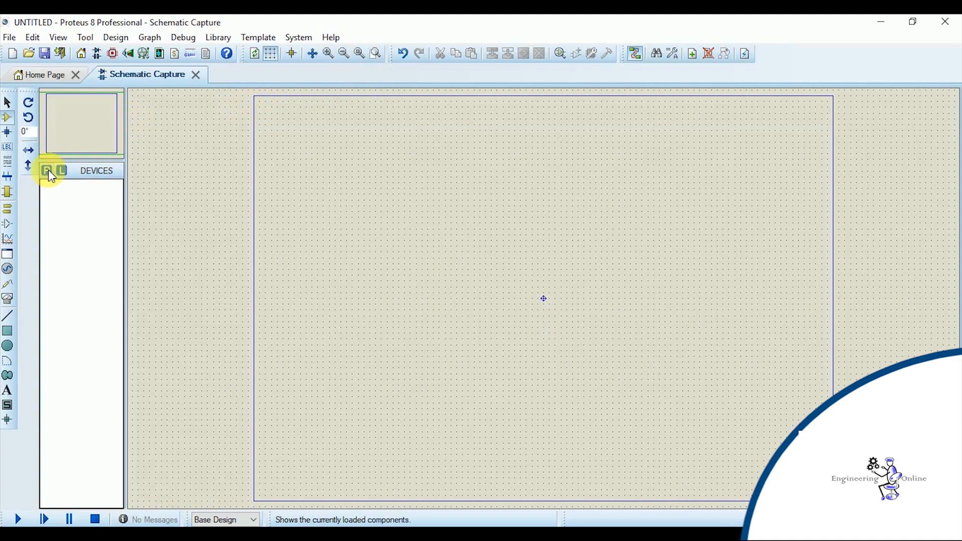
In Pick Devices, search 'led', filter to Optoelectronics > LEDs and add LED-BIBY.
click(47, 171)
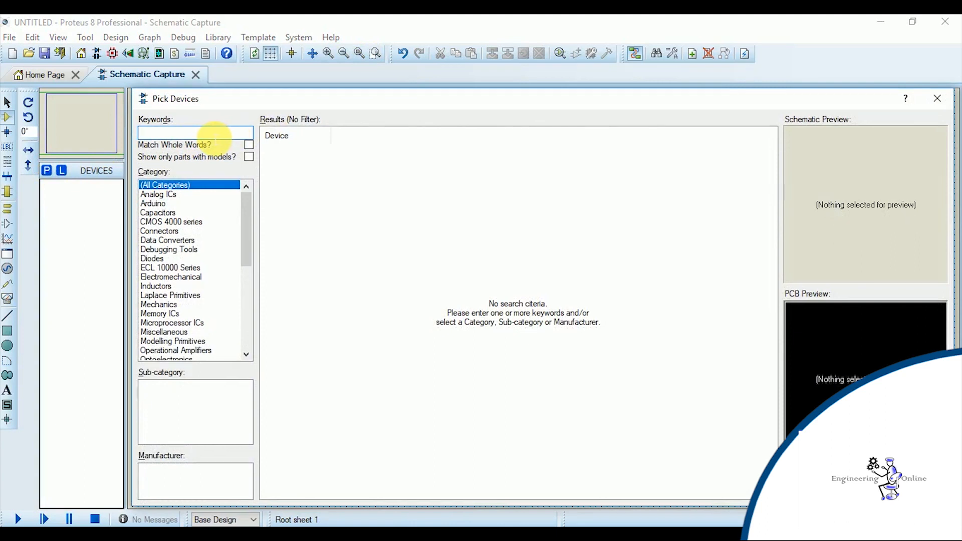
text(led)
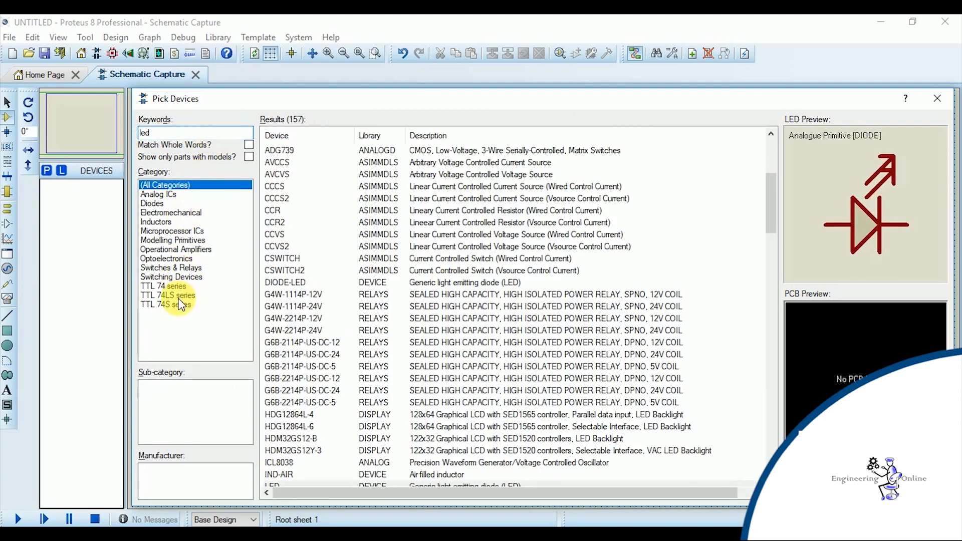
click(170, 268)
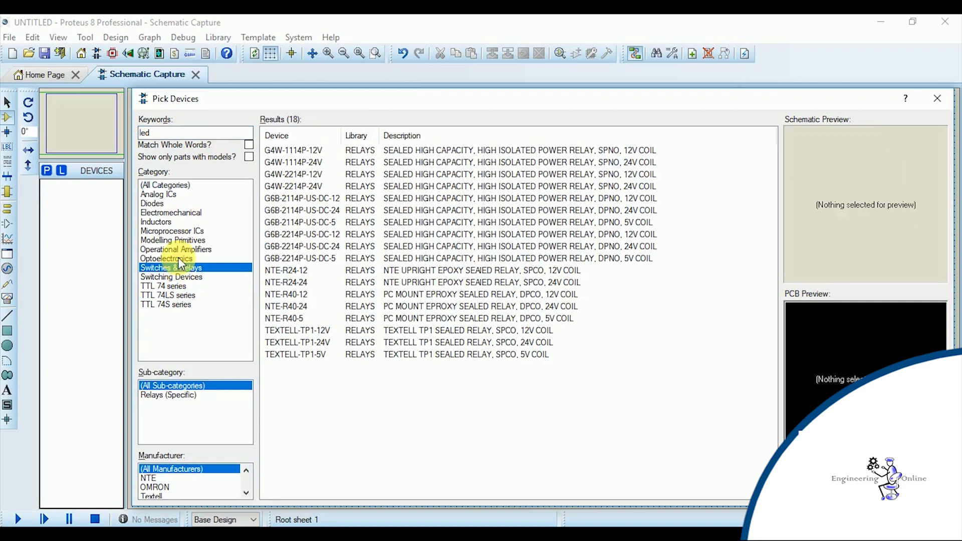
click(167, 258)
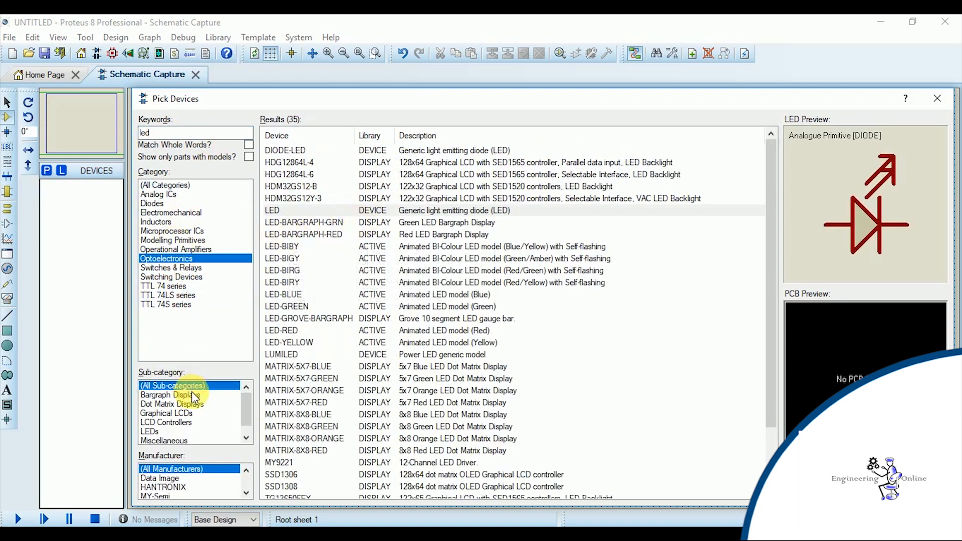
click(165, 422)
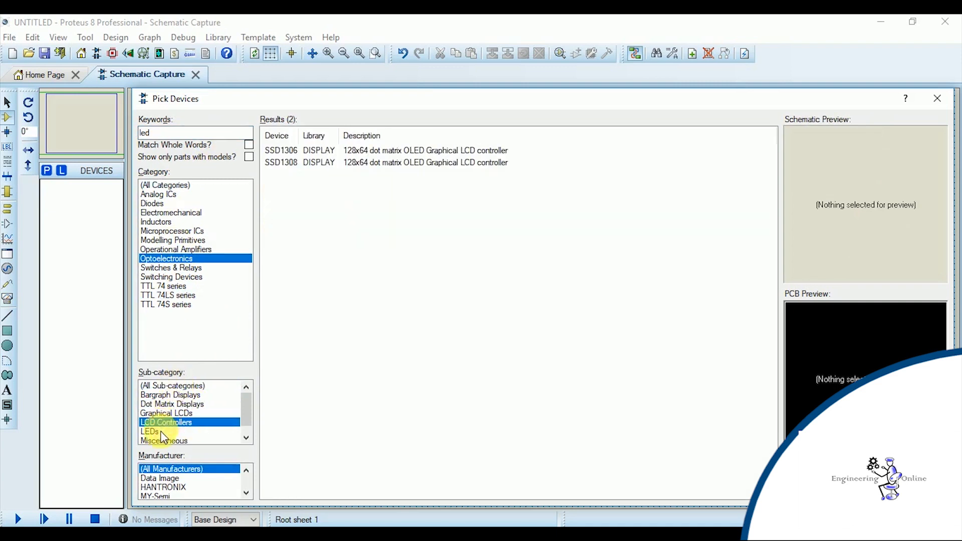
click(149, 430)
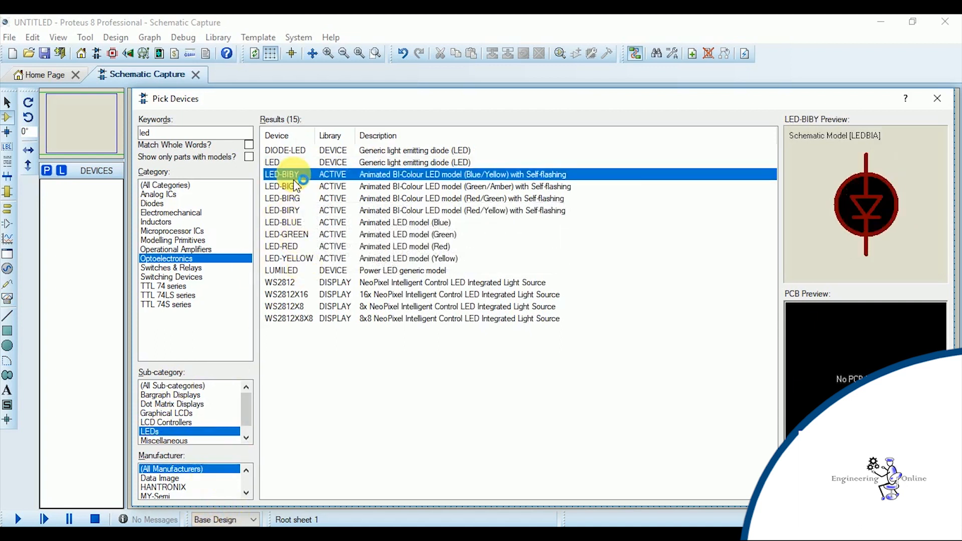
mouse_move(379, 191)
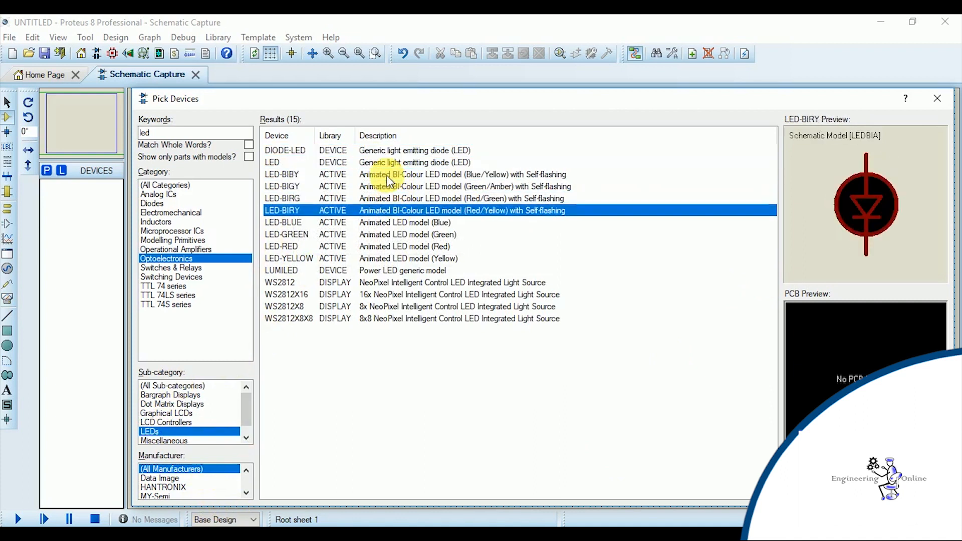
click(272, 162)
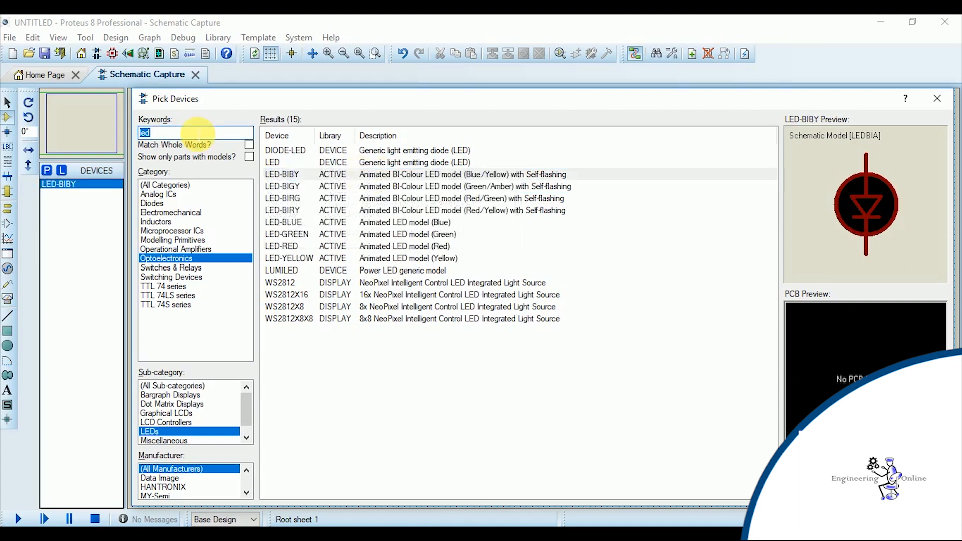
Search the device library for 'battery'.
text(battery)
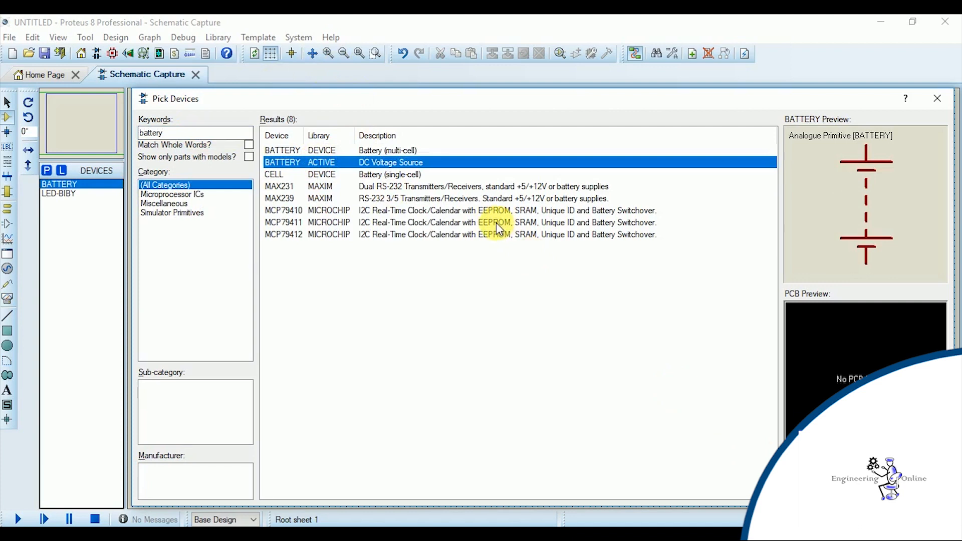
Return to the sheet and place the LED-BIBY D1 to the right of battery BAT1.
click(318, 174)
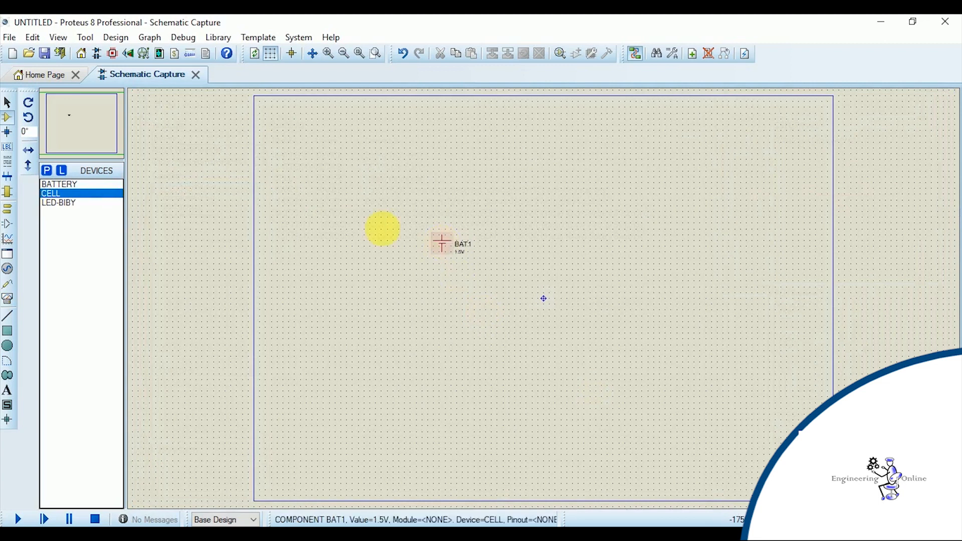
click(59, 203)
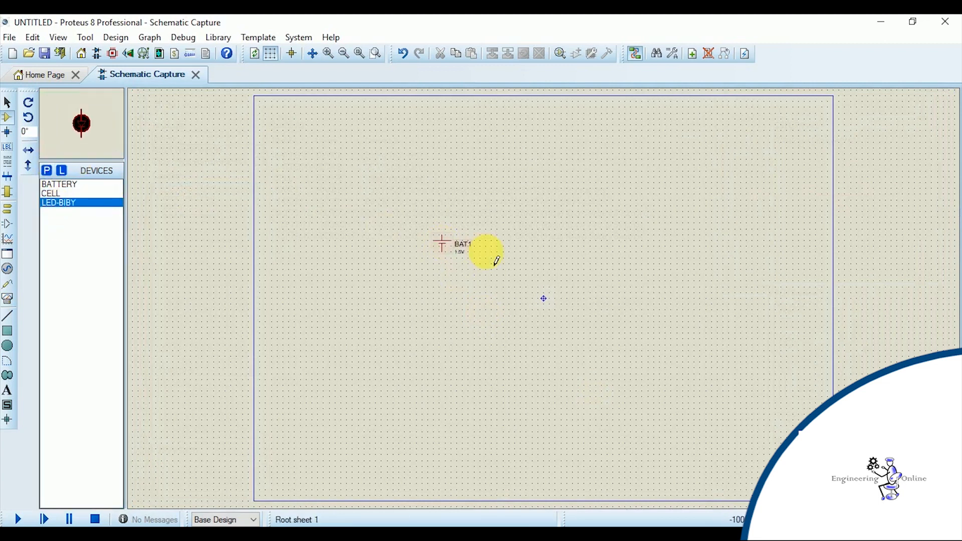
click(528, 242)
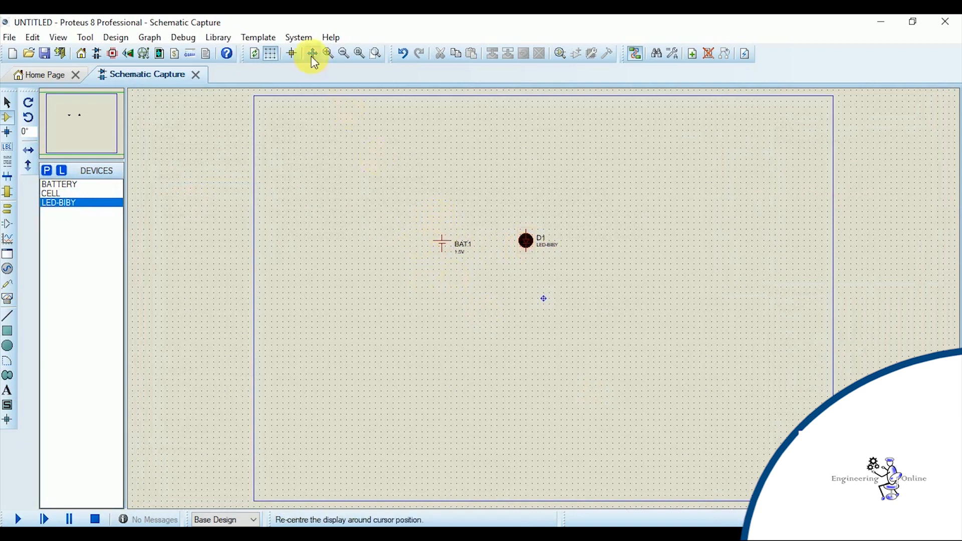
Zoom to an area boxed around the battery and LED so they fill the view.
click(327, 53)
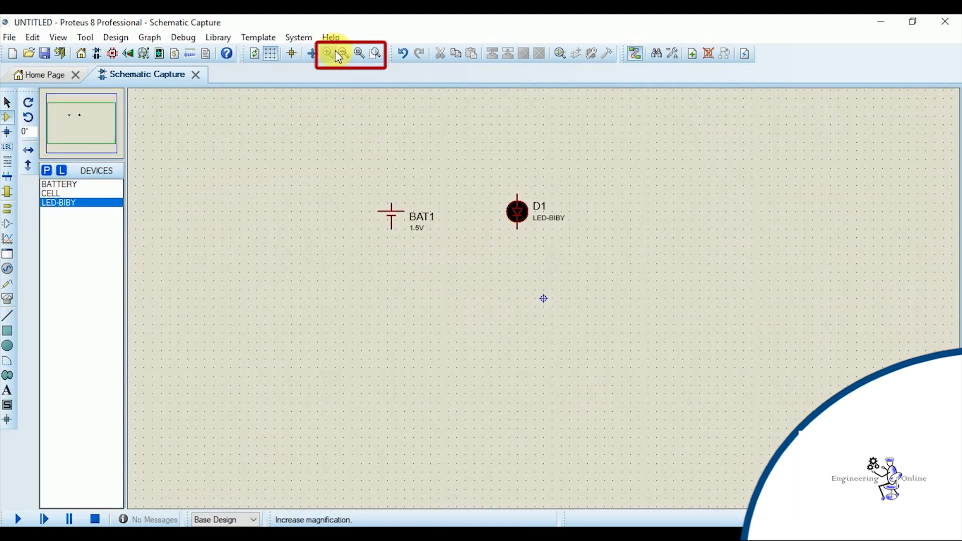
mouse_move(344, 53)
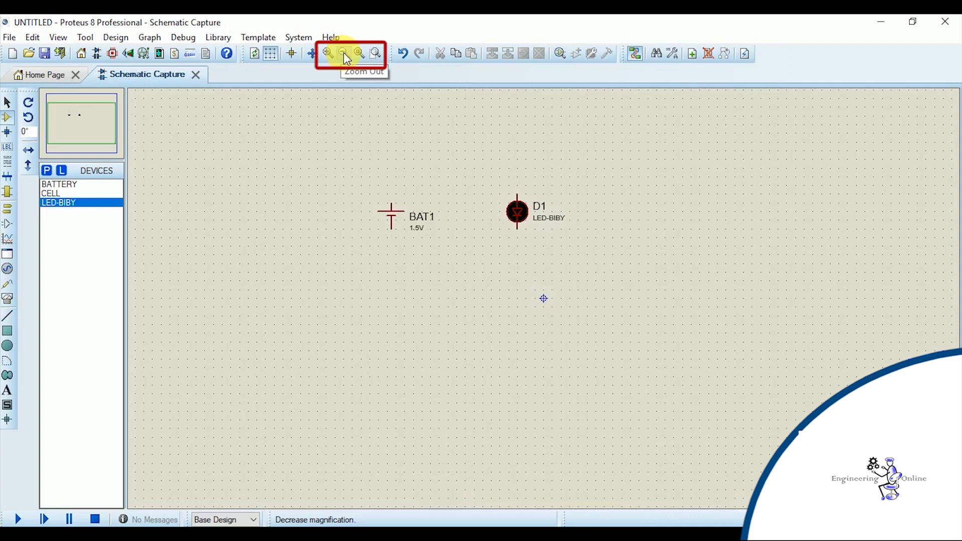
click(343, 54)
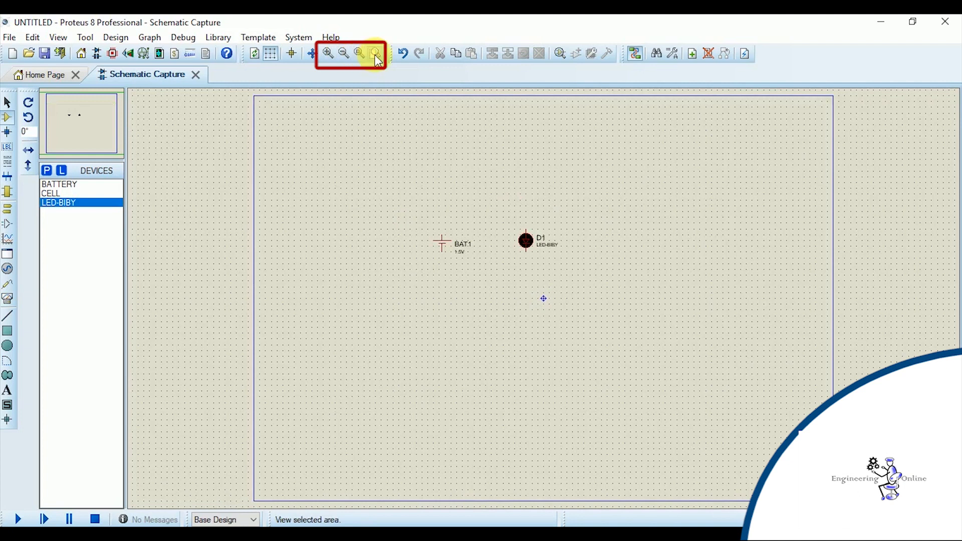
mouse_move(374, 53)
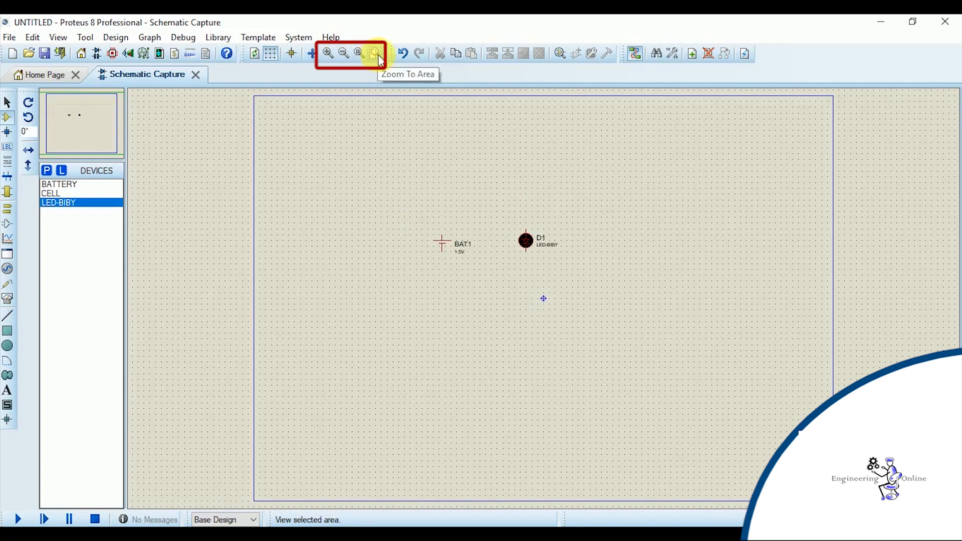
click(376, 53)
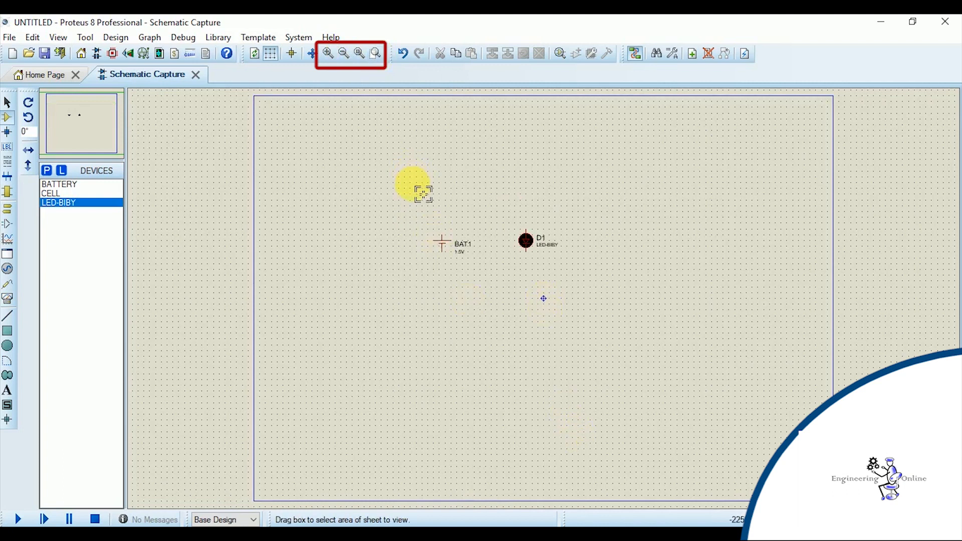
drag(422, 193, 613, 301)
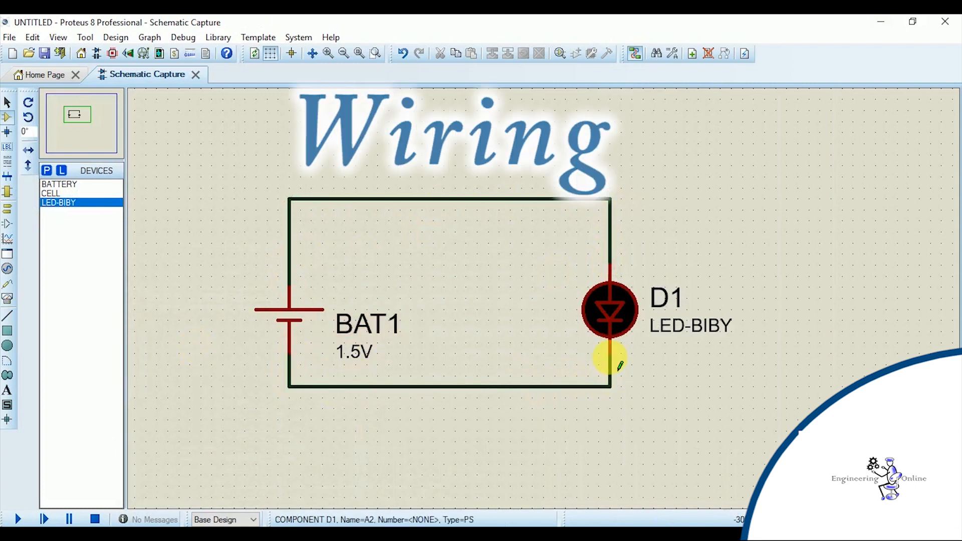
Attach a GROUND terminal from the Place menu to the bottom wire of the BAT1–D1 loop.
right_click(362, 174)
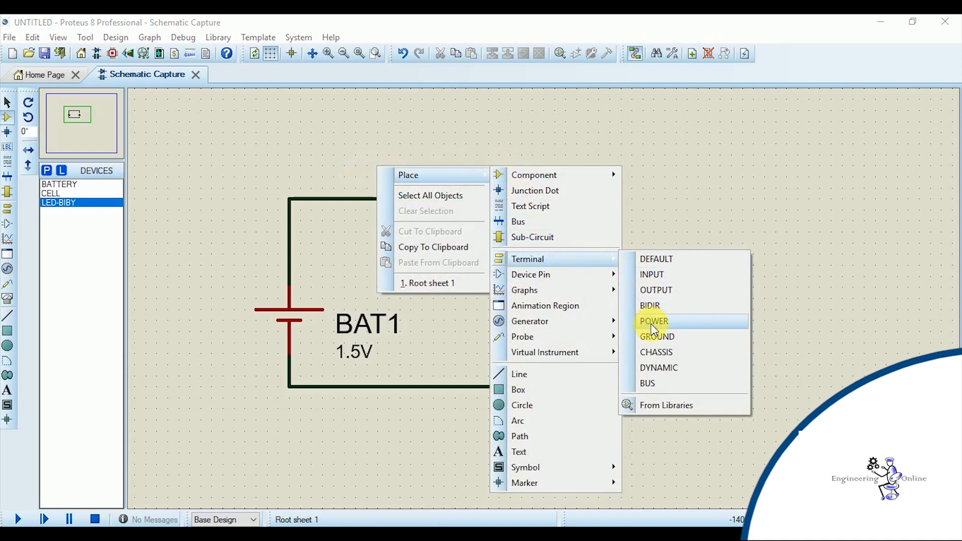
click(657, 336)
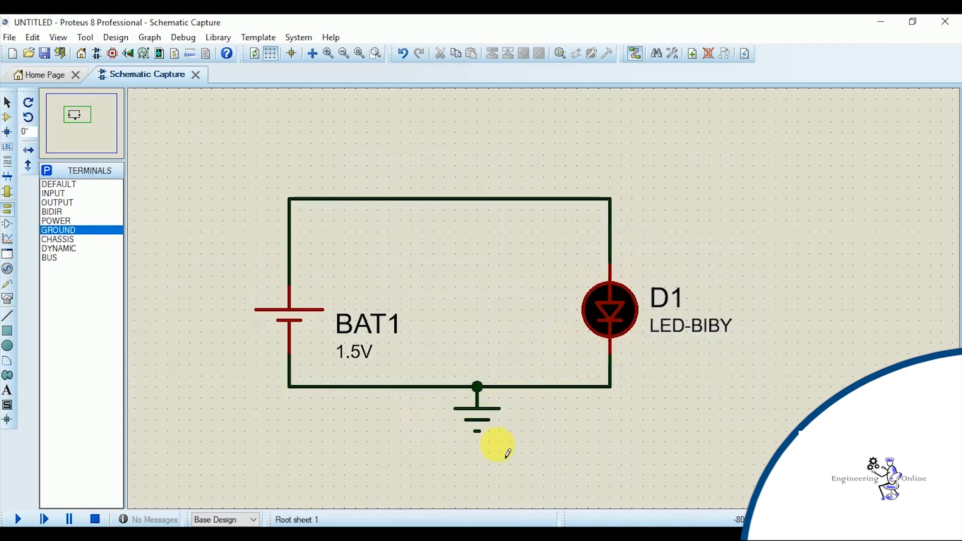
Change the battery's name label to BATTERY and its value from 1.5V to 3.
double_click(367, 324)
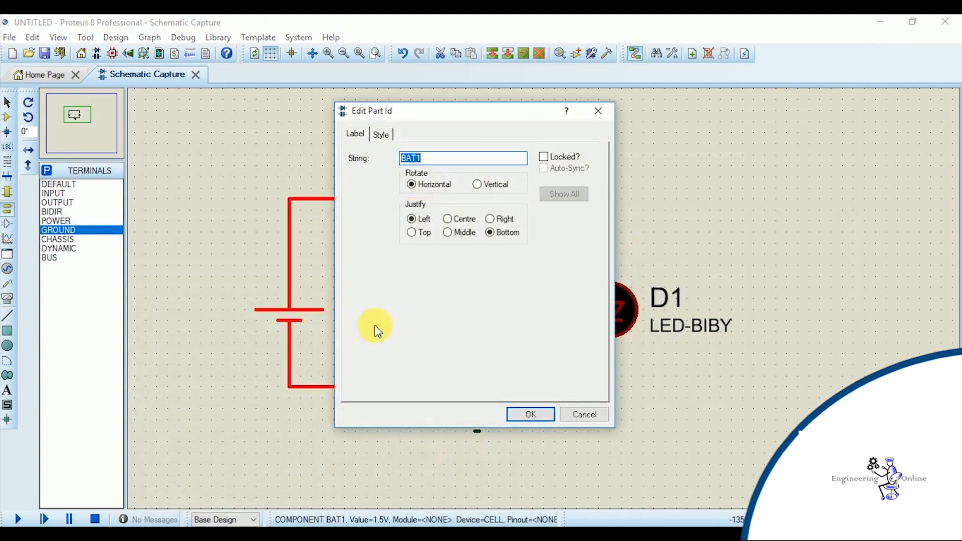
click(531, 414)
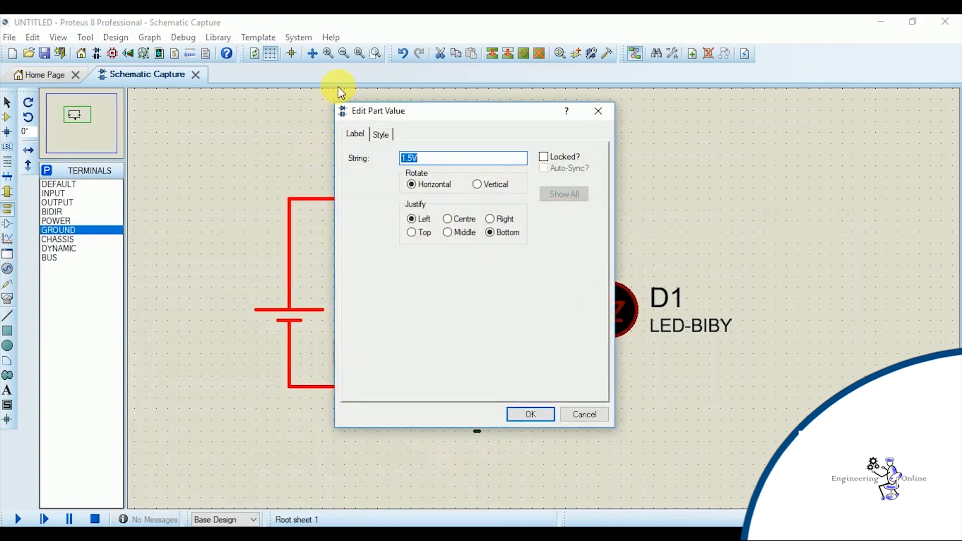
click(529, 414)
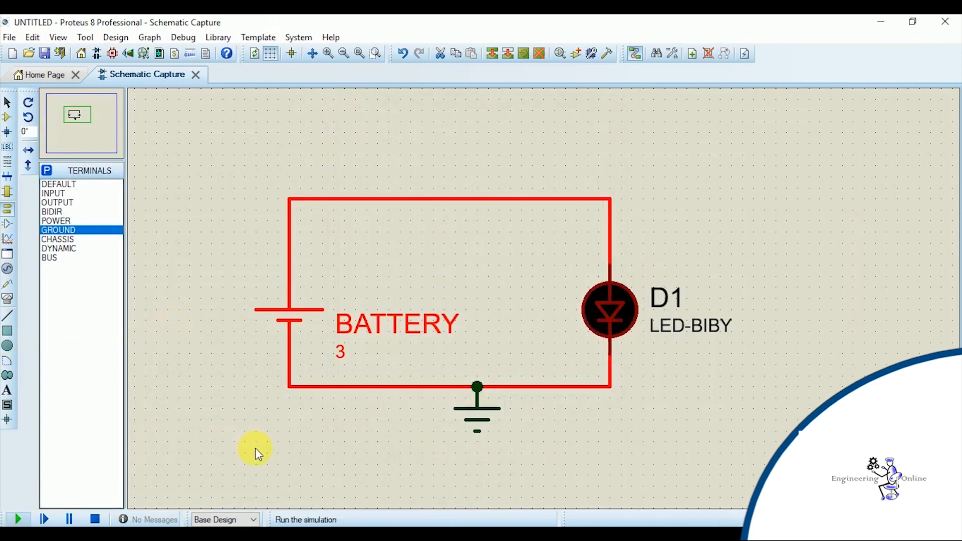
Run the simulation from the bottom-left controls so the LED lights, then stop it.
click(18, 520)
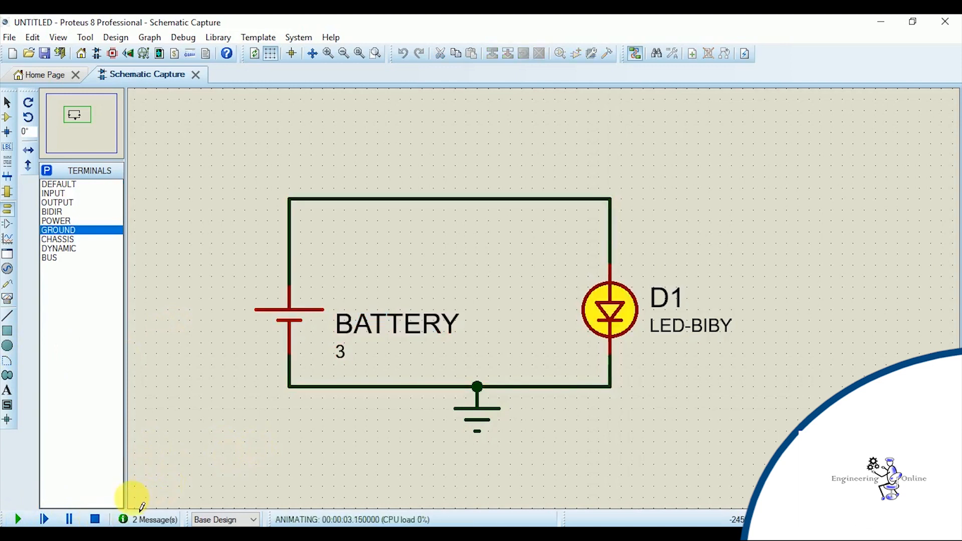
click(96, 520)
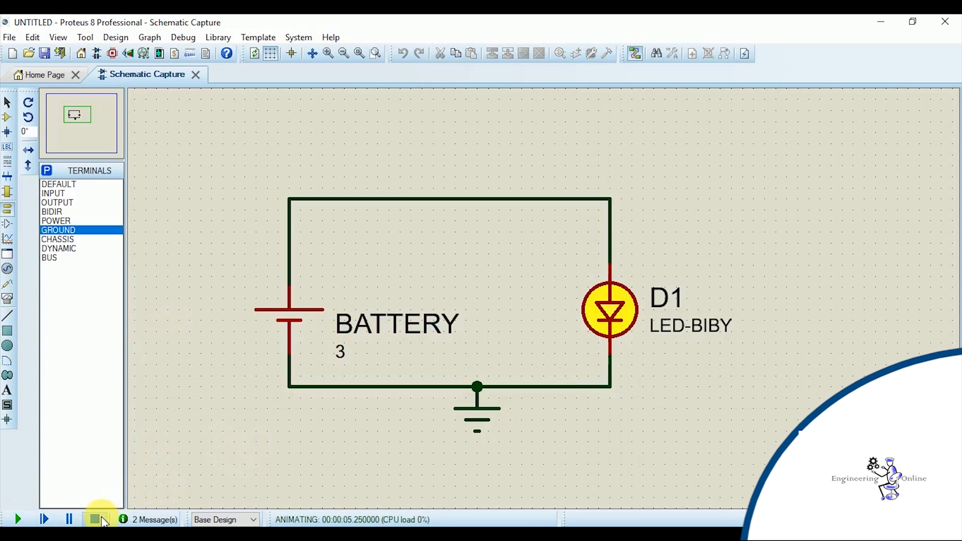
click(96, 518)
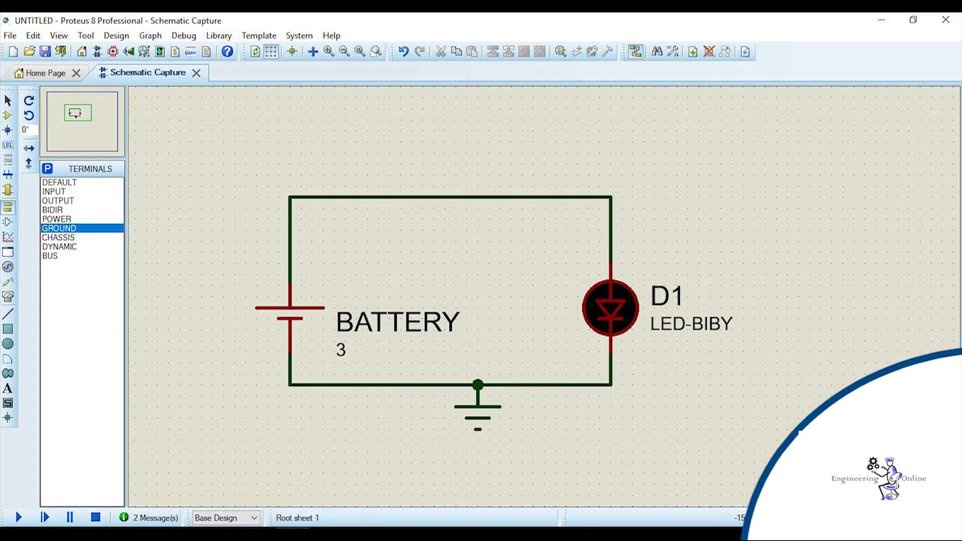